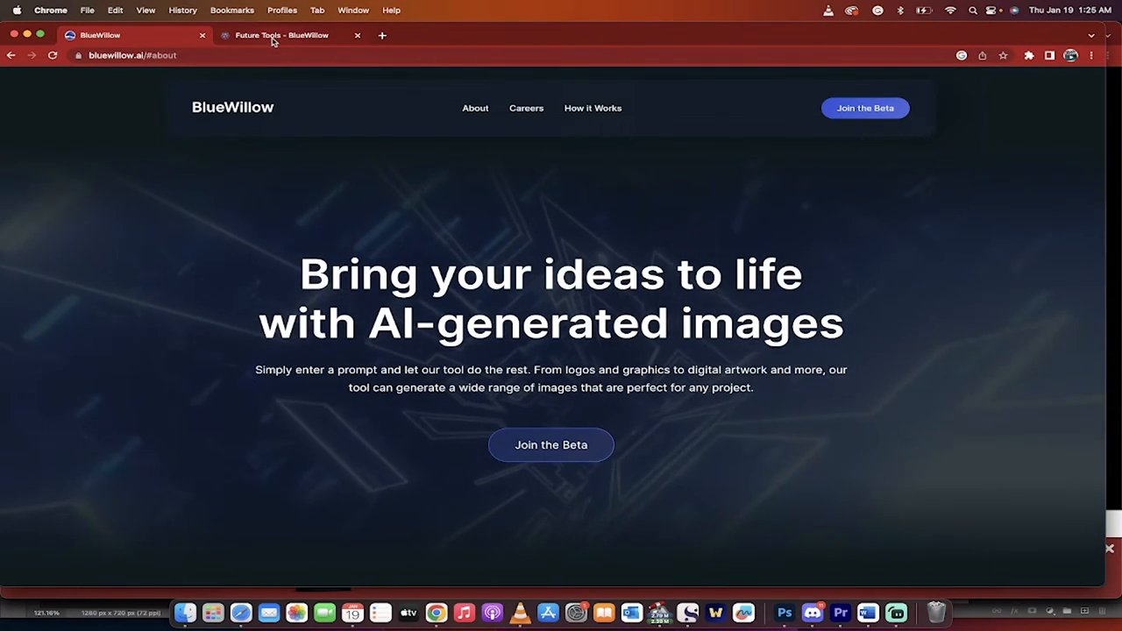
- Review the FutureTools BlueWillow page, return to the BlueWillow homepage, then bring Discord forward
click(280, 35)
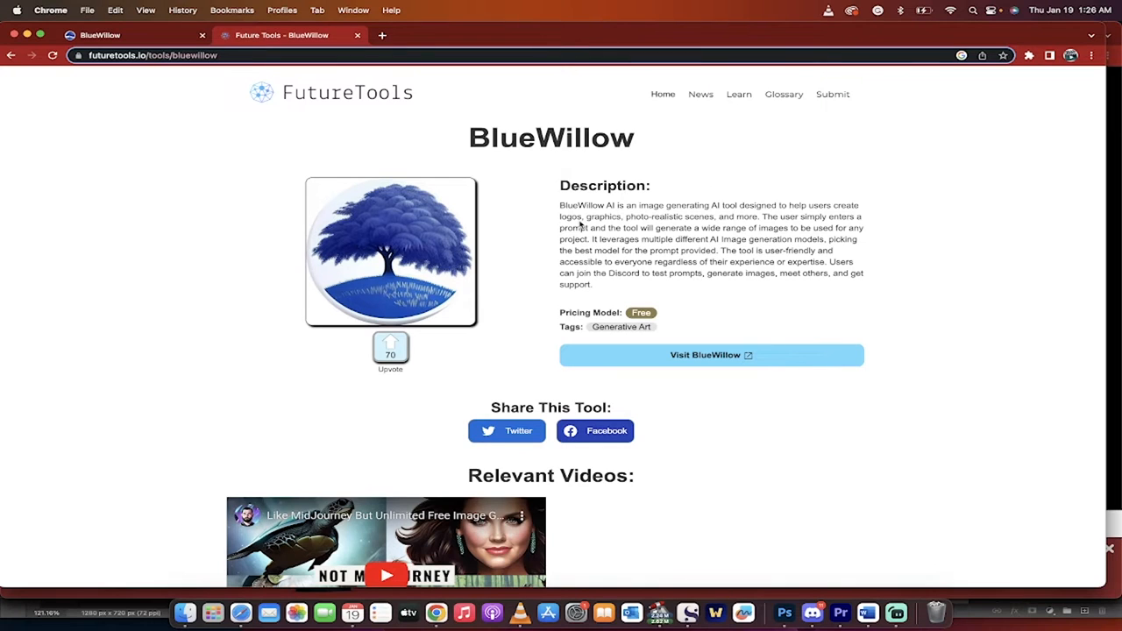
mouse_move(515, 124)
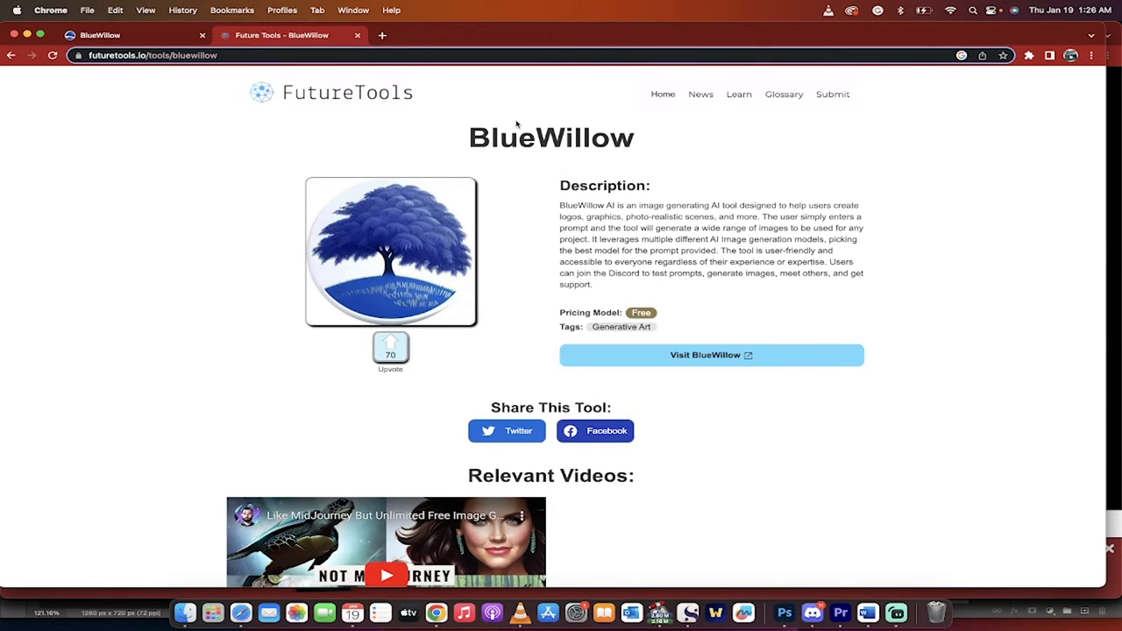
click(131, 35)
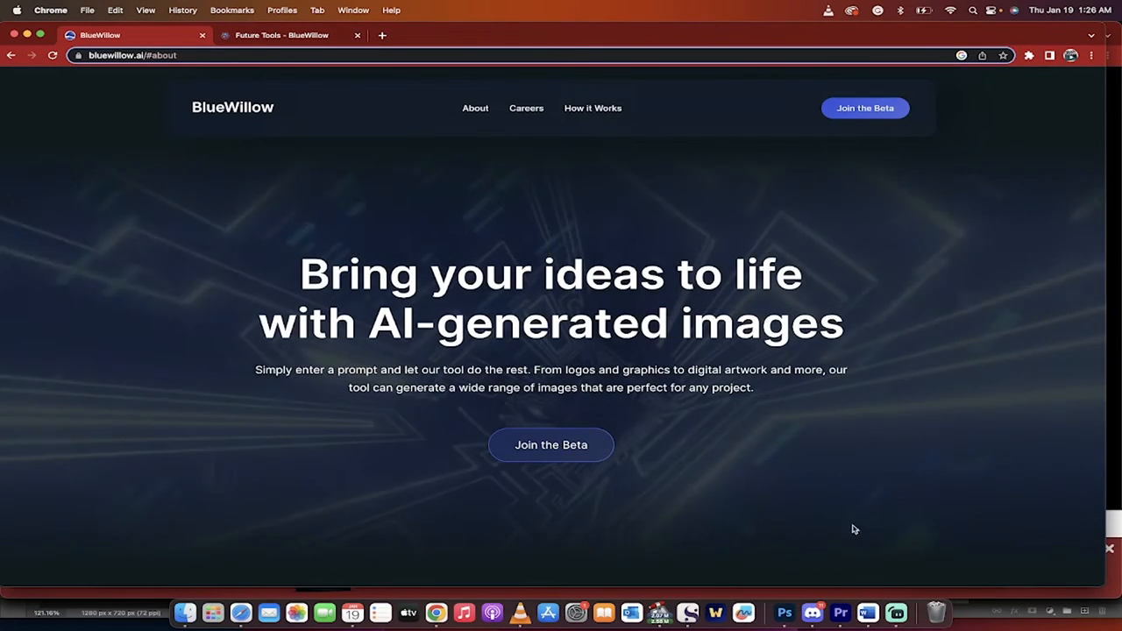
mouse_move(812, 612)
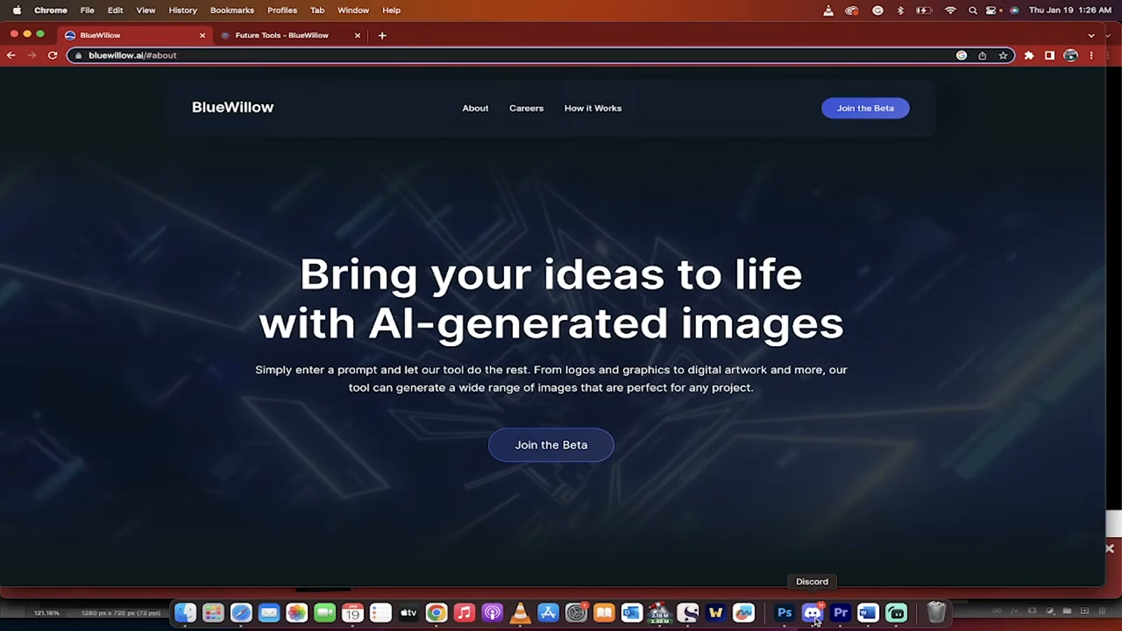
mouse_move(737, 186)
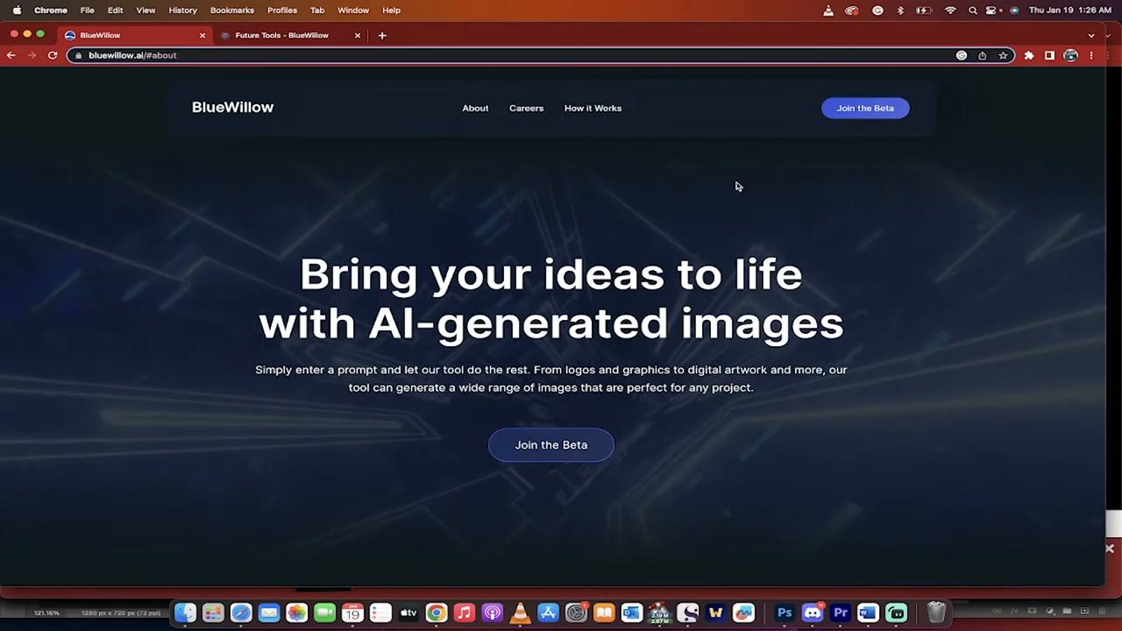
mouse_move(866, 107)
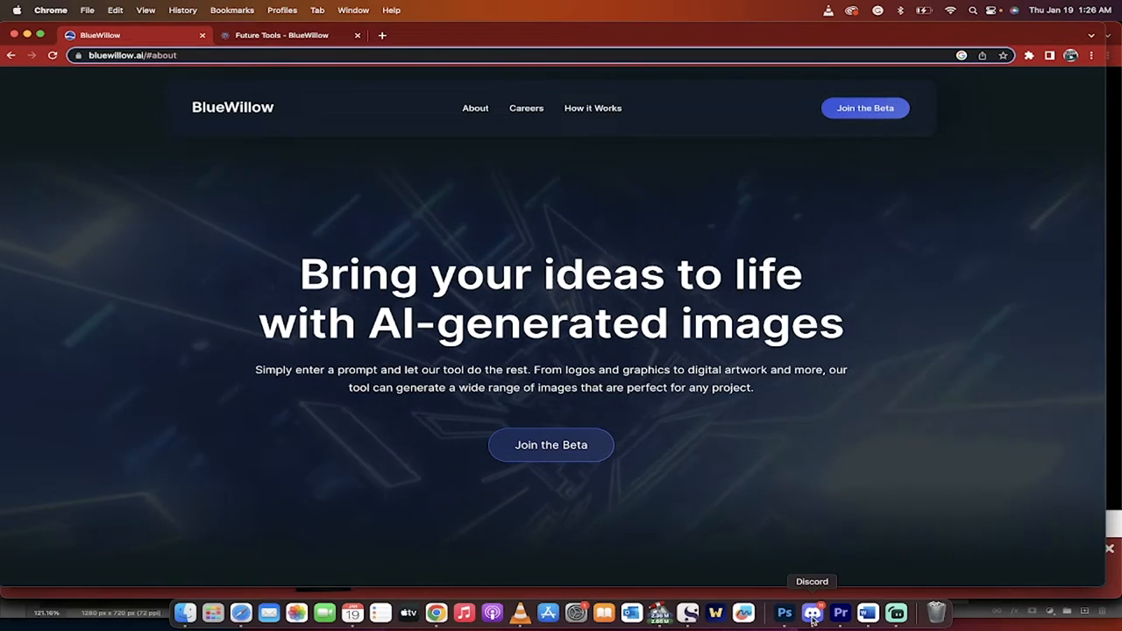
click(810, 611)
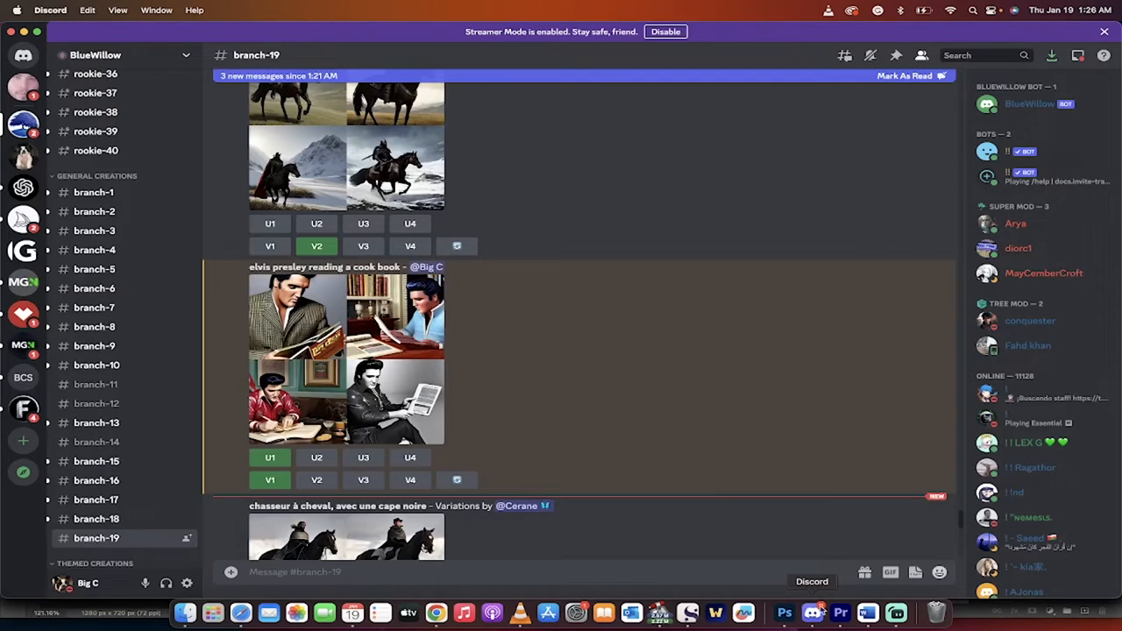
mouse_move(559, 380)
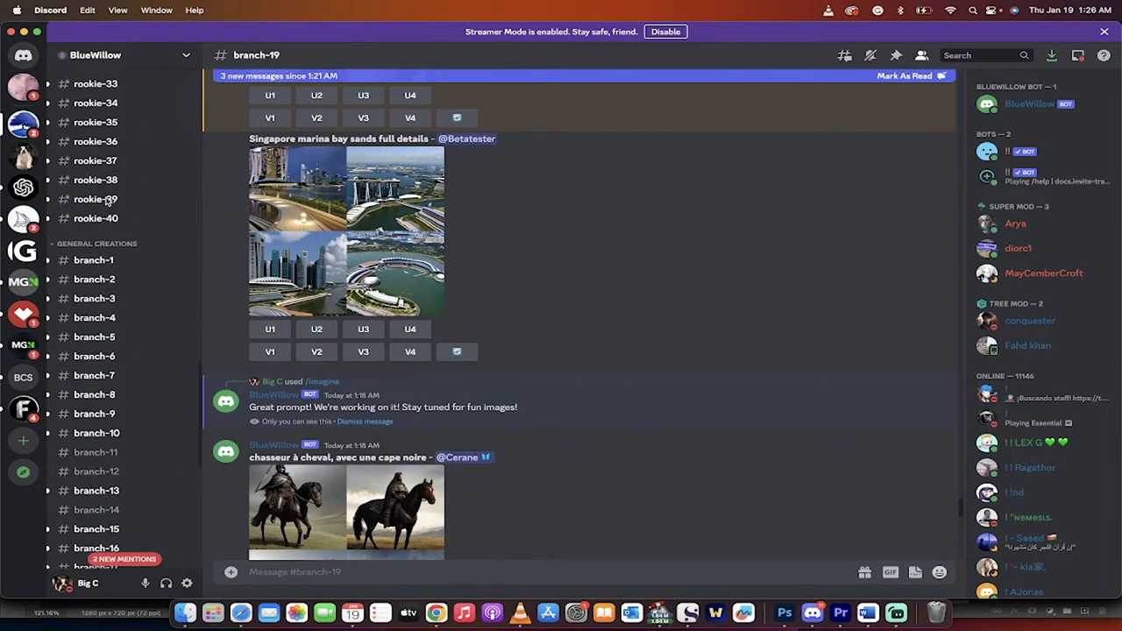
- Scroll through branch-19 to review the Elvis cookbook image grid and its variations
scroll(down, 3)
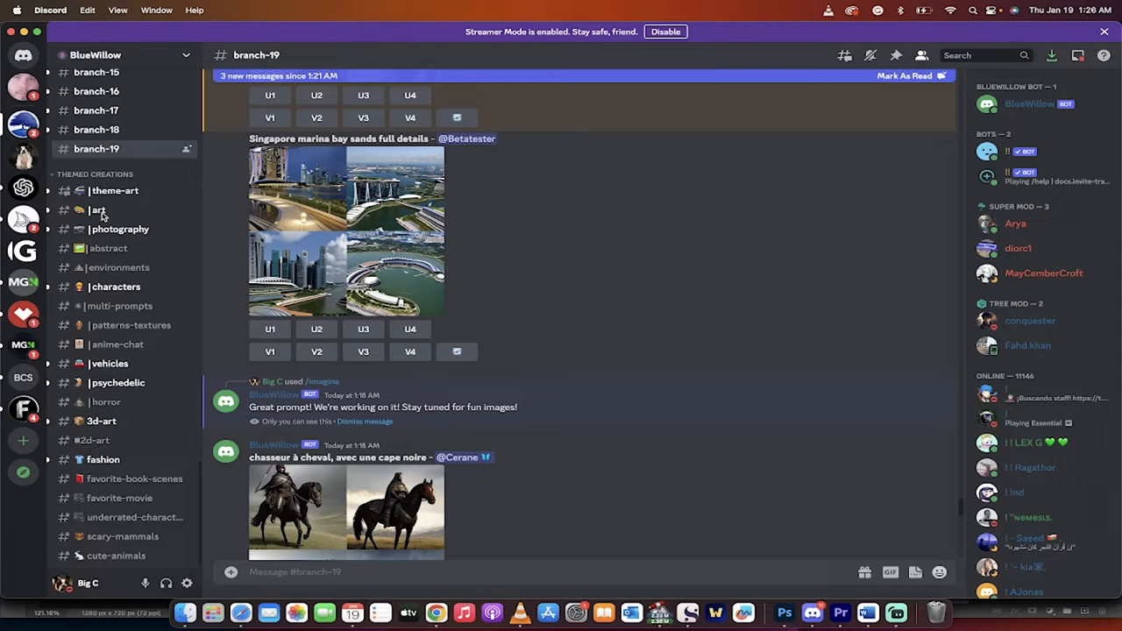
scroll(down, 3)
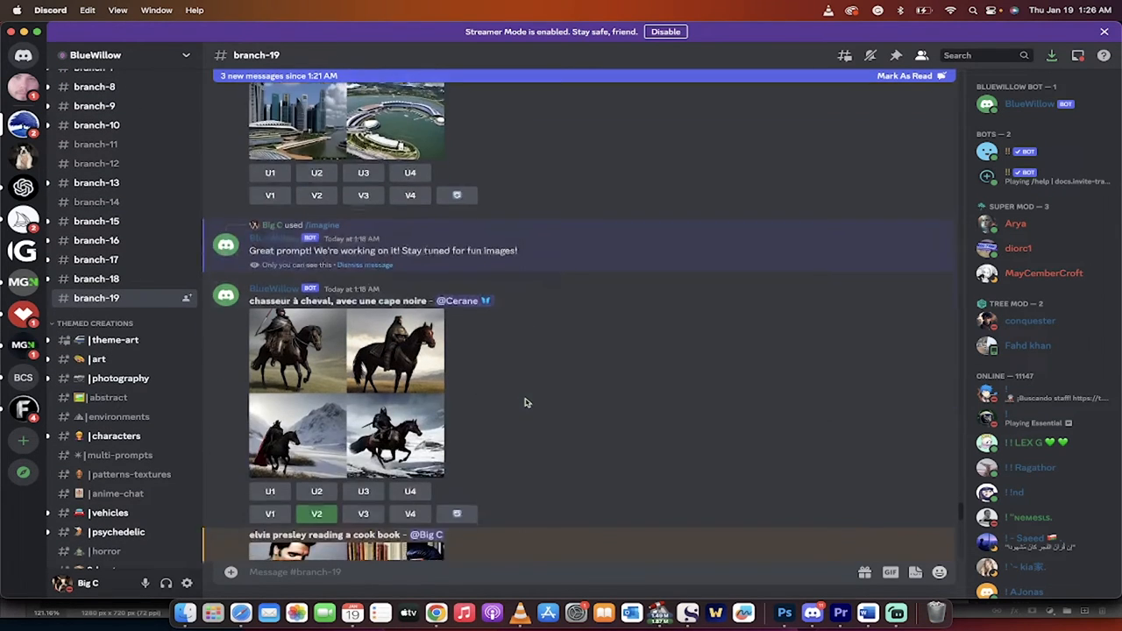
scroll(down, 3)
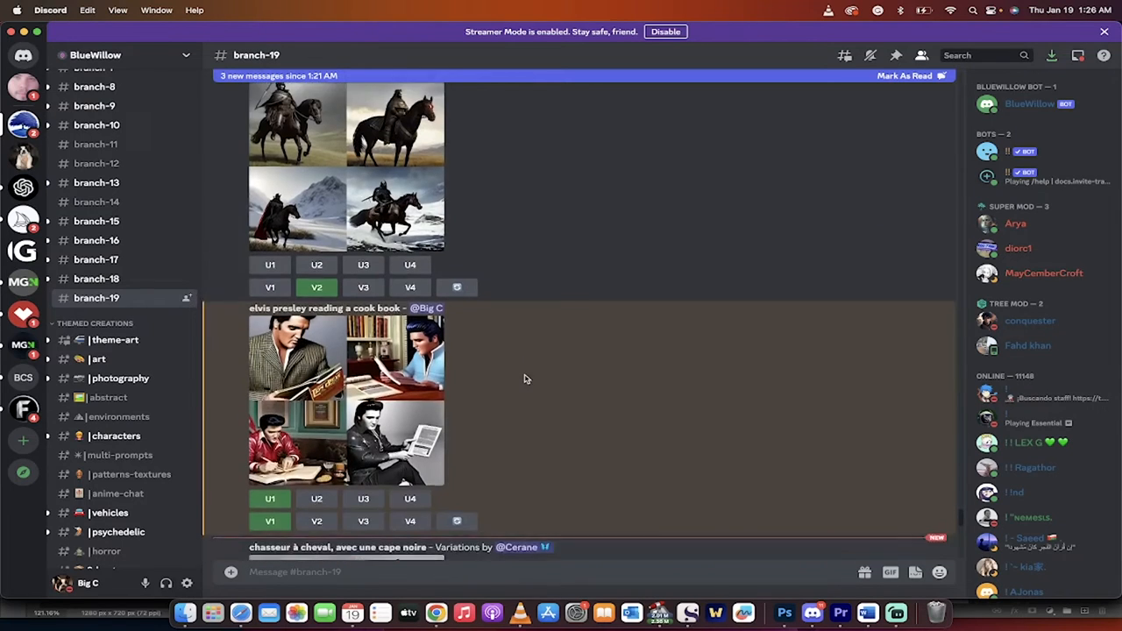
scroll(down, 3)
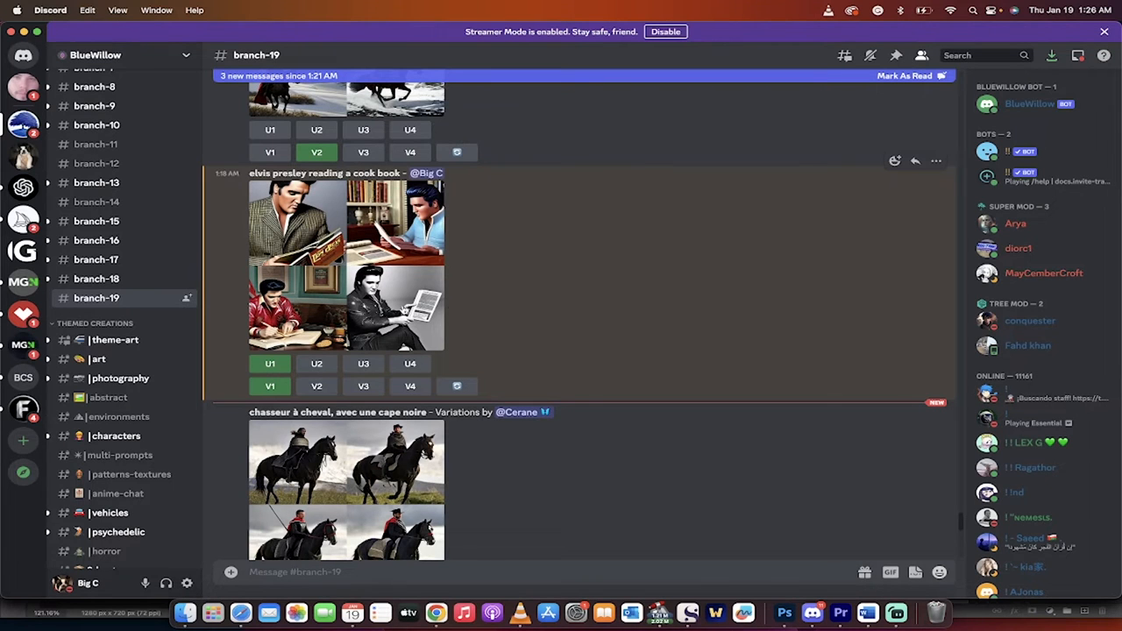
click(348, 263)
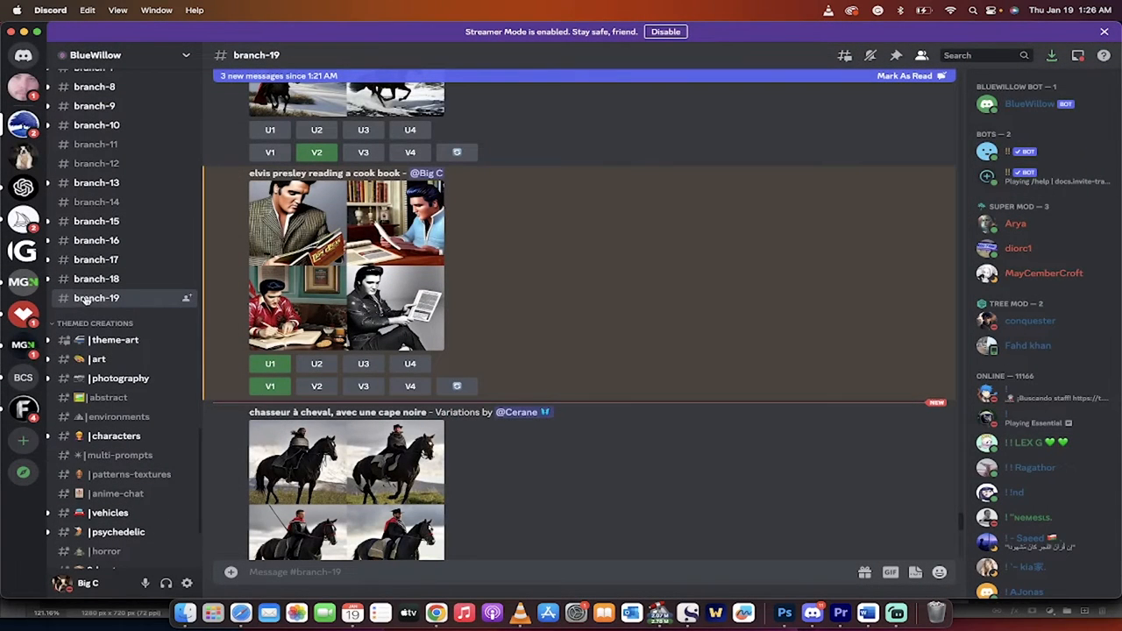
scroll(down, 3)
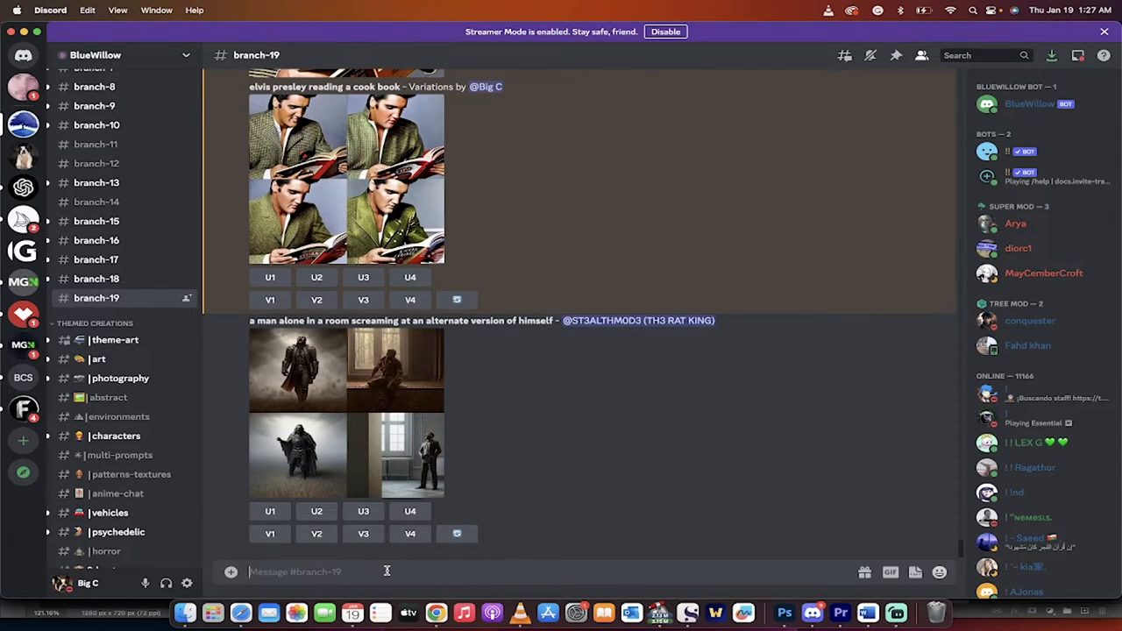
- Submit /imagine with the prompt 'elvis eating a pie, photorealistic' to the BlueWillow bot
text(/imagine prompt)
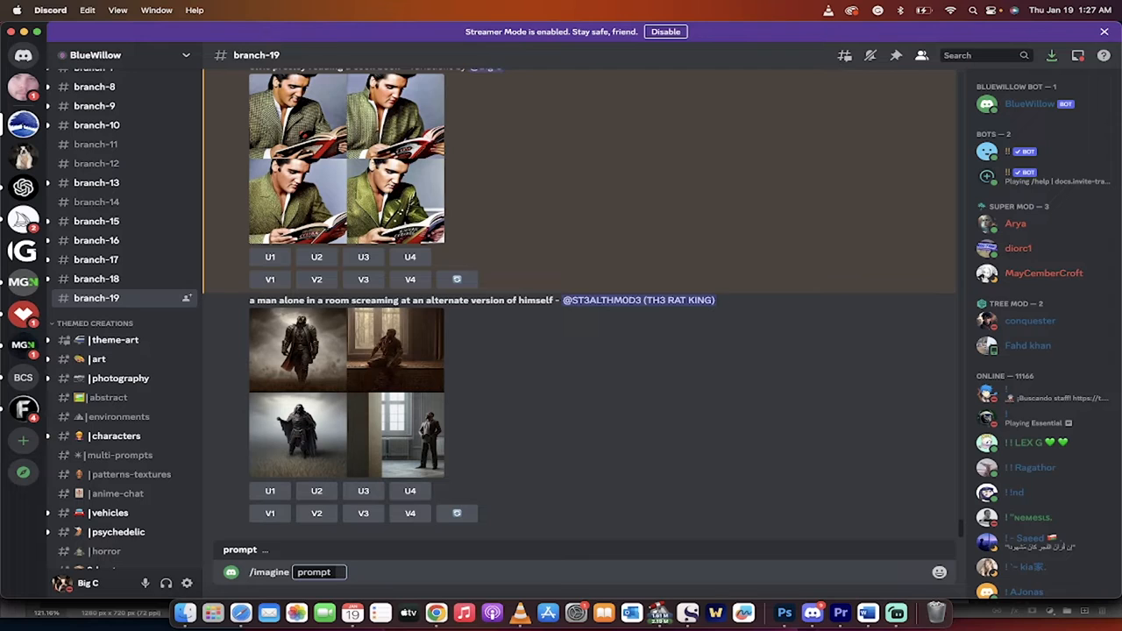
text(elvis eating a ap)
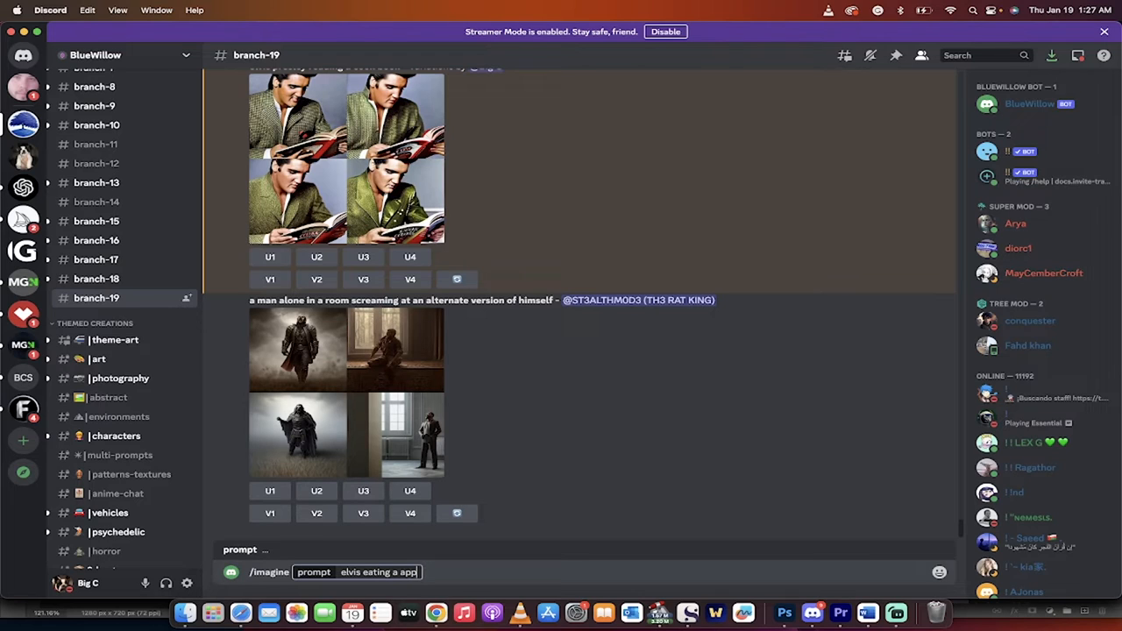
text(pie)
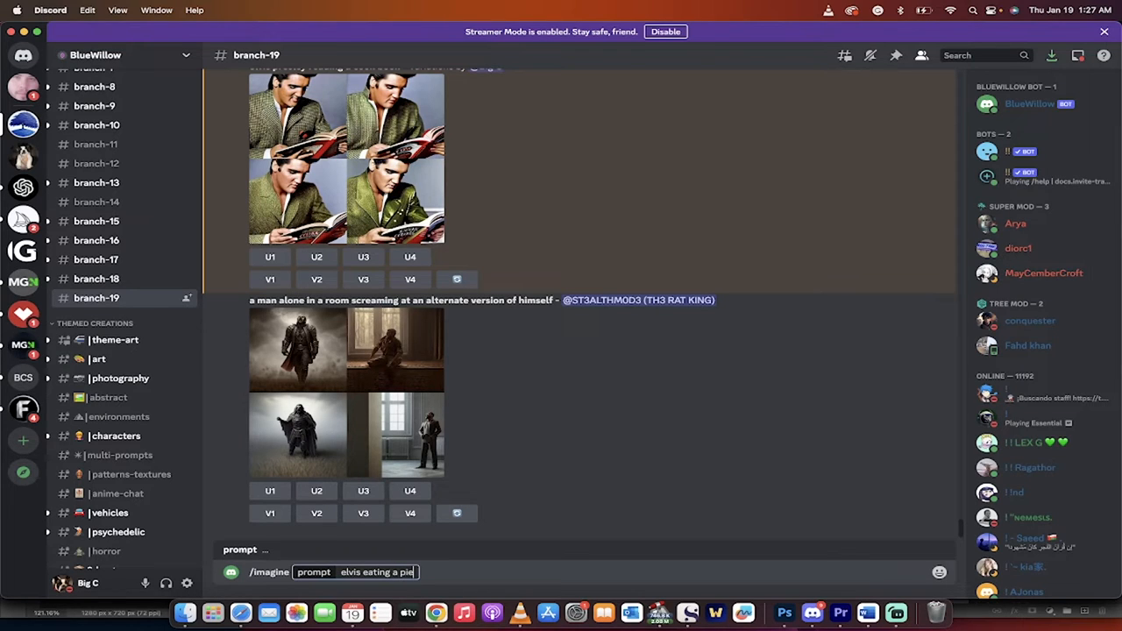
text(, photo)
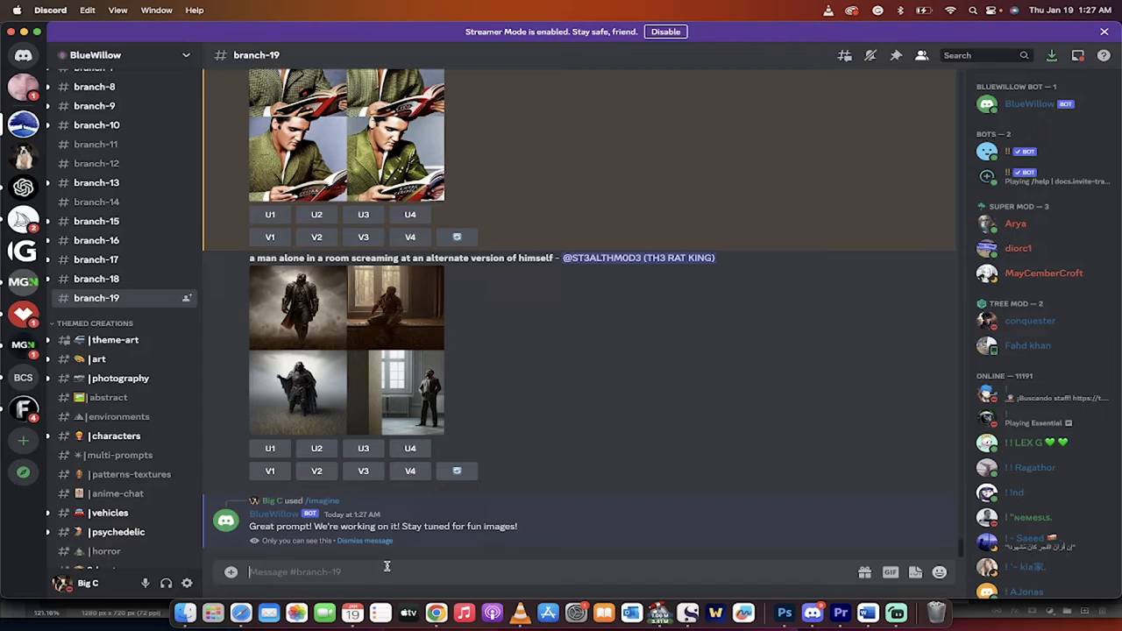
mouse_move(499, 442)
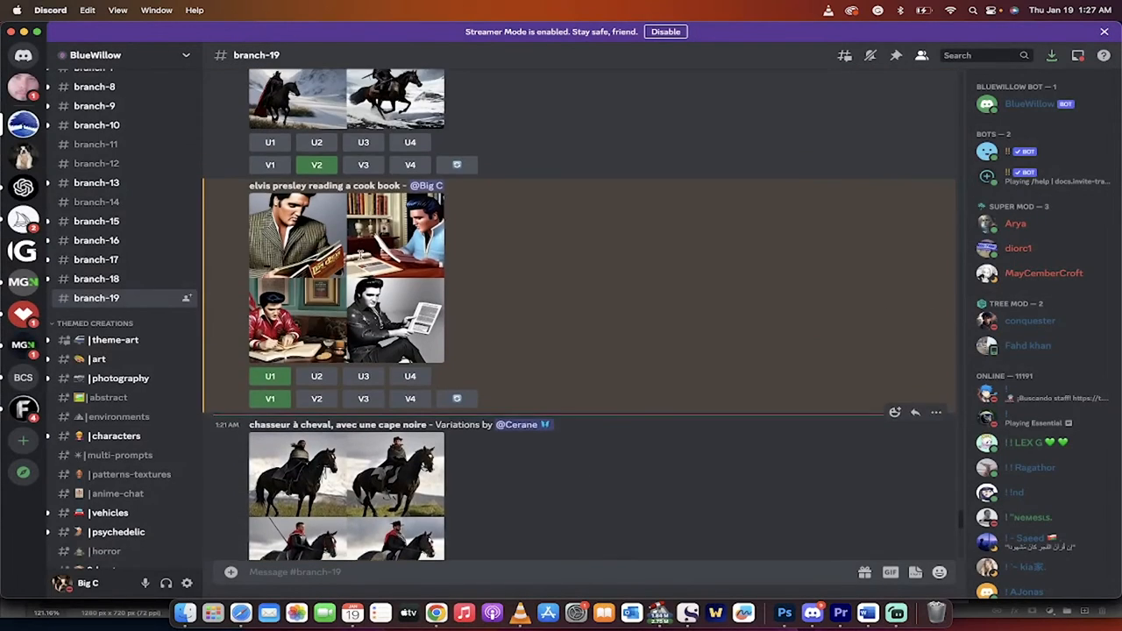
scroll(down, 3)
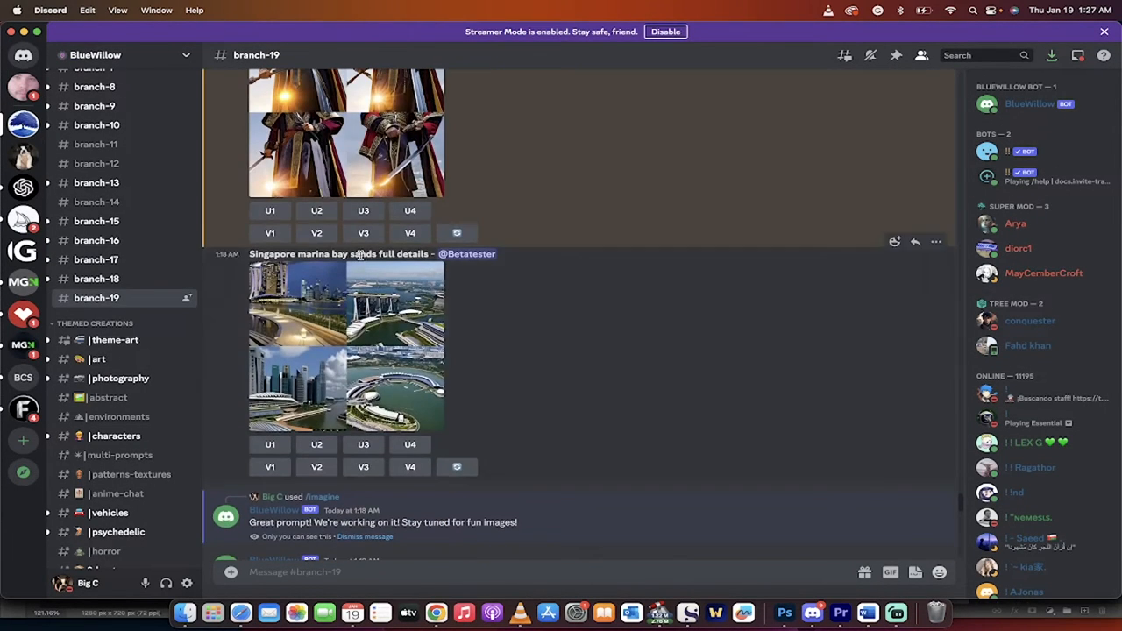
scroll(down, 3)
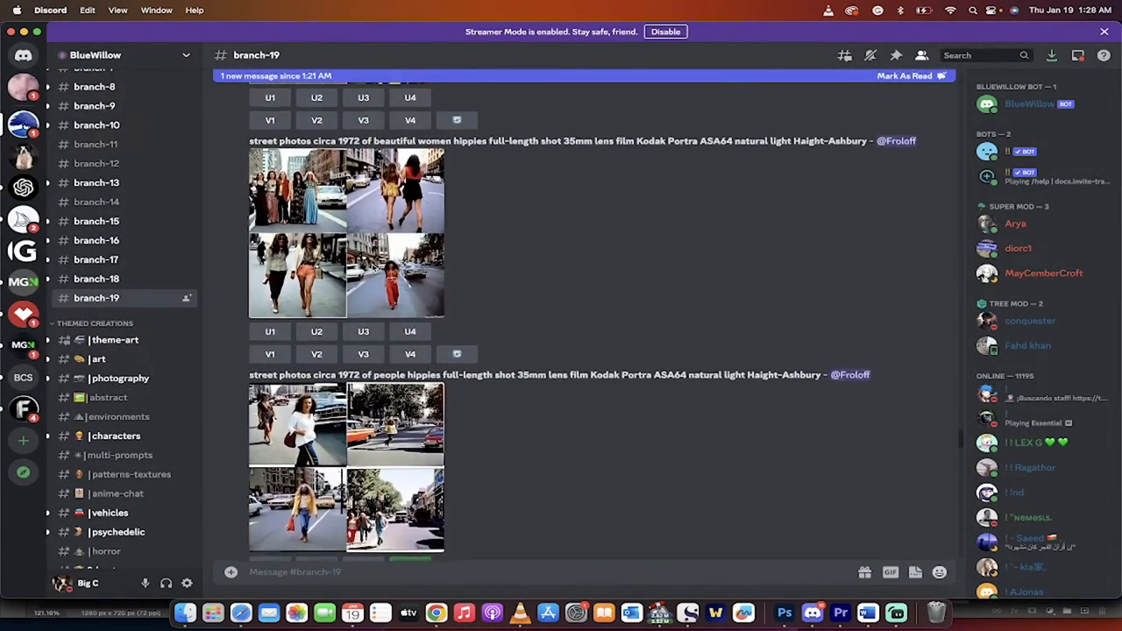
scroll(down, 3)
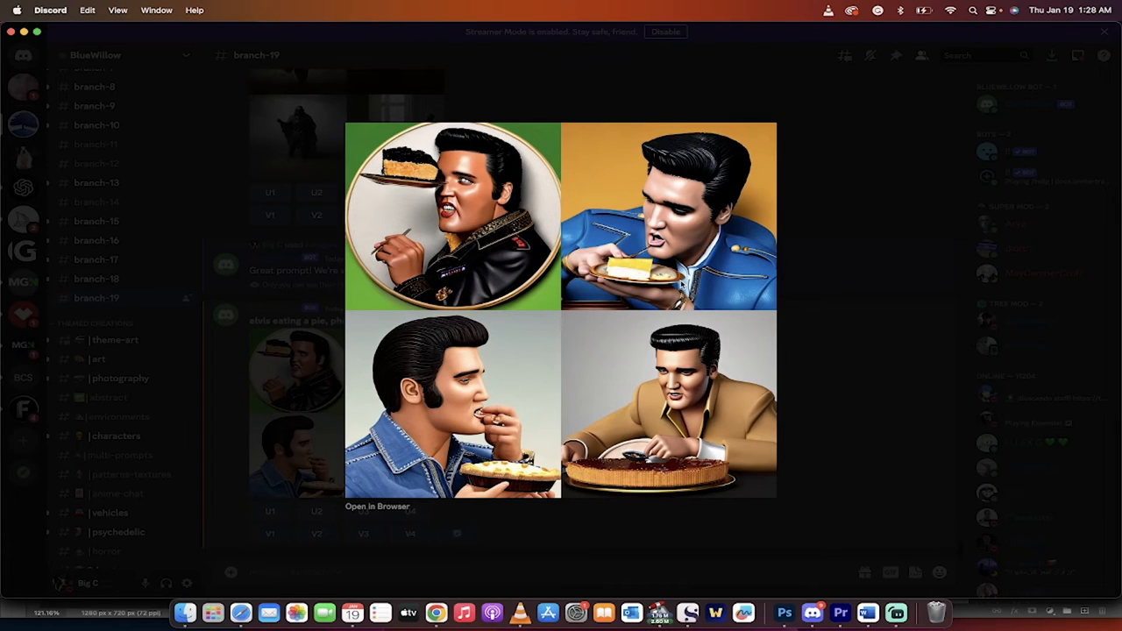
mouse_move(501, 449)
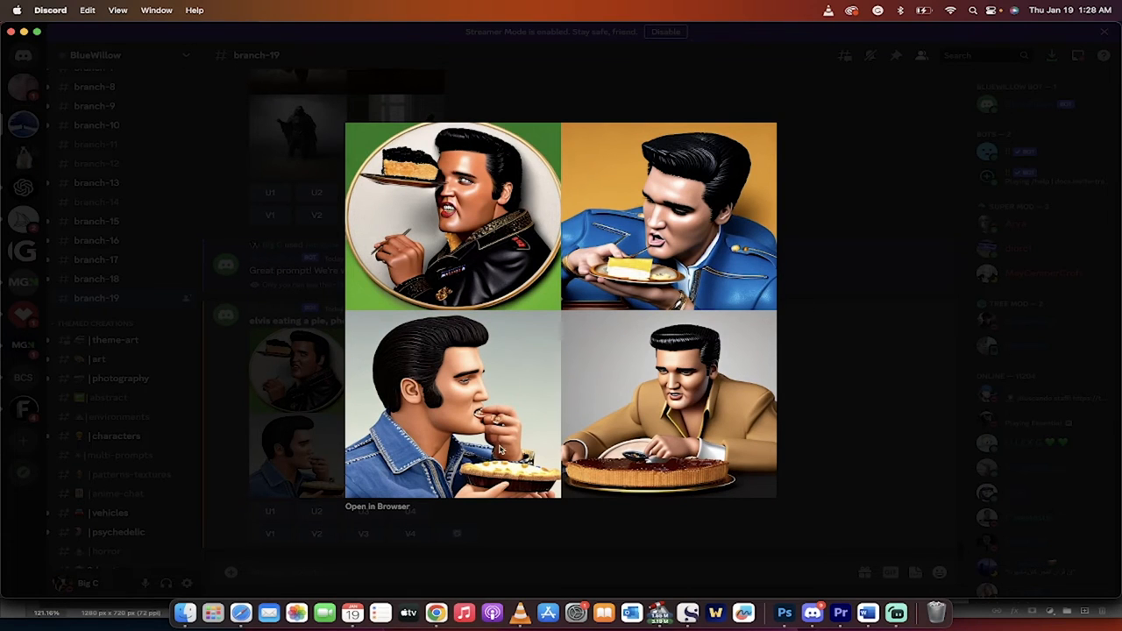
mouse_move(660, 429)
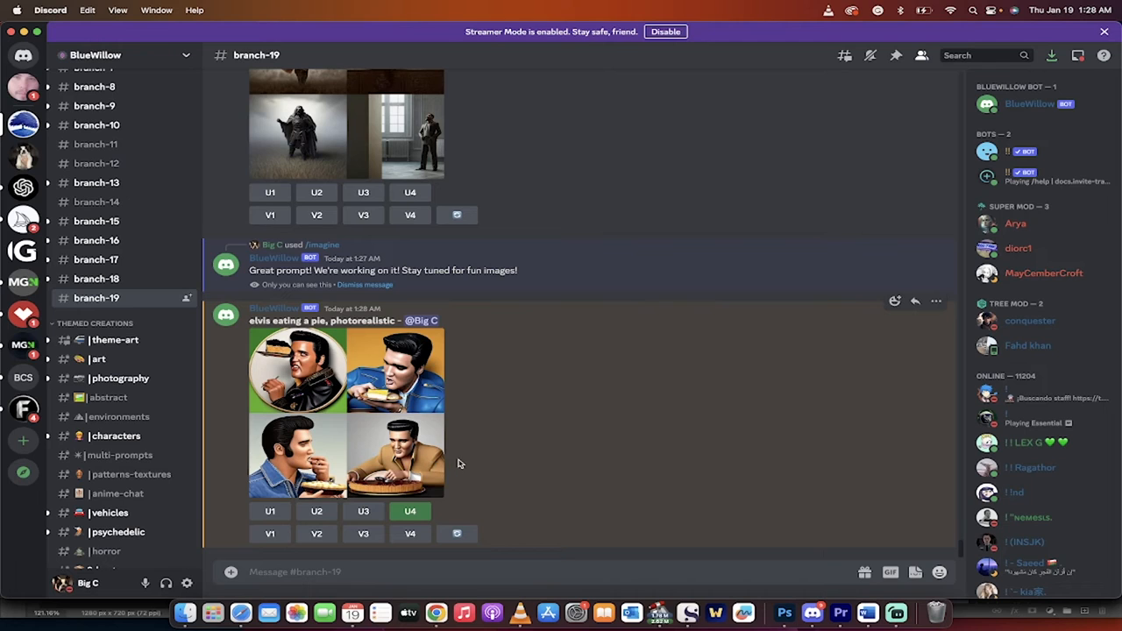
- Request U4 and V4 for tan-jacket Elvis, then V2 and U2 for blue-jacket Elvis
click(410, 511)
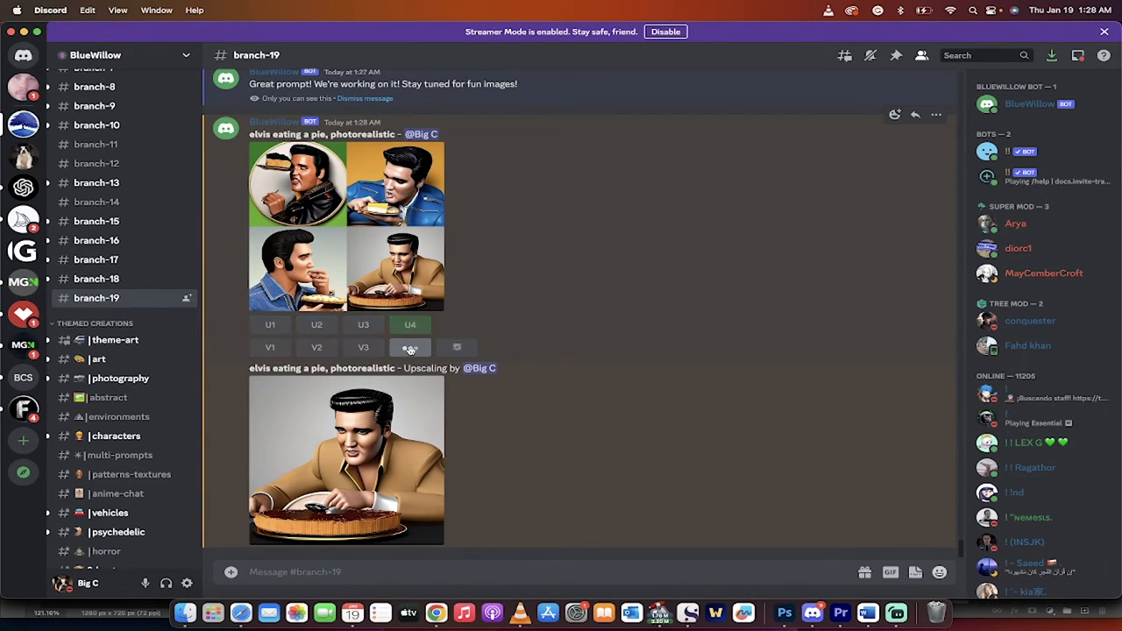
click(410, 348)
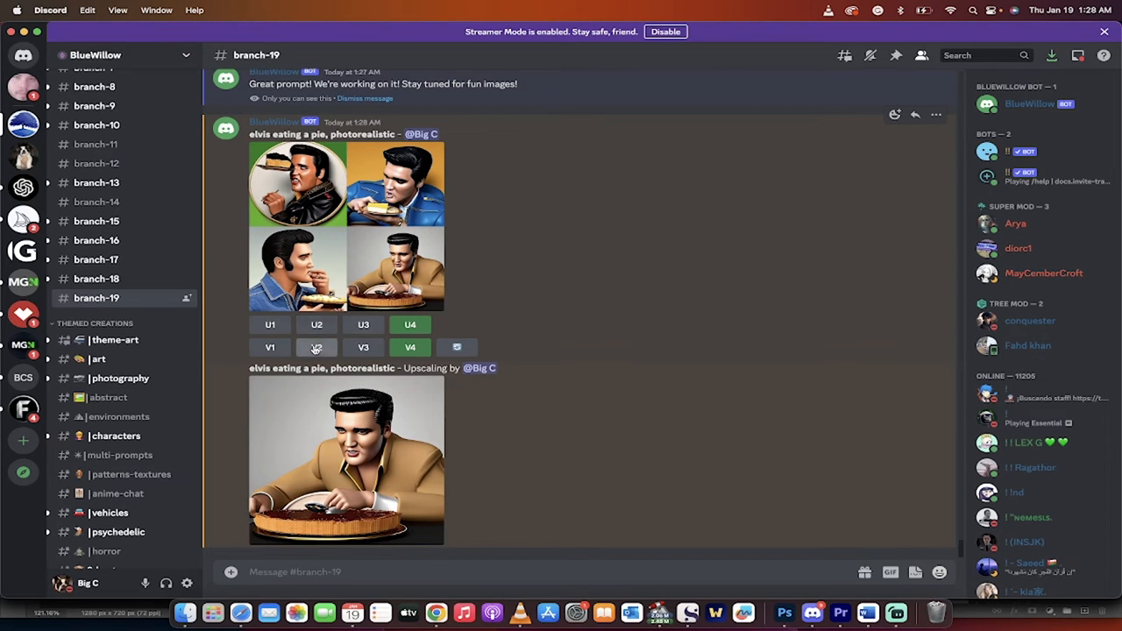
click(316, 347)
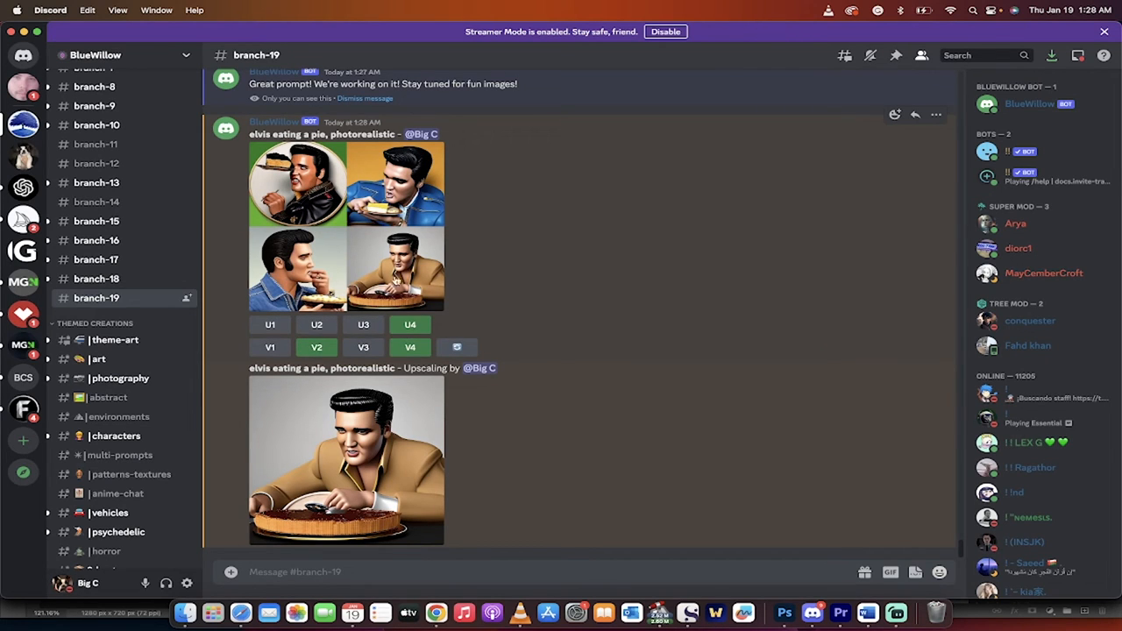
click(315, 325)
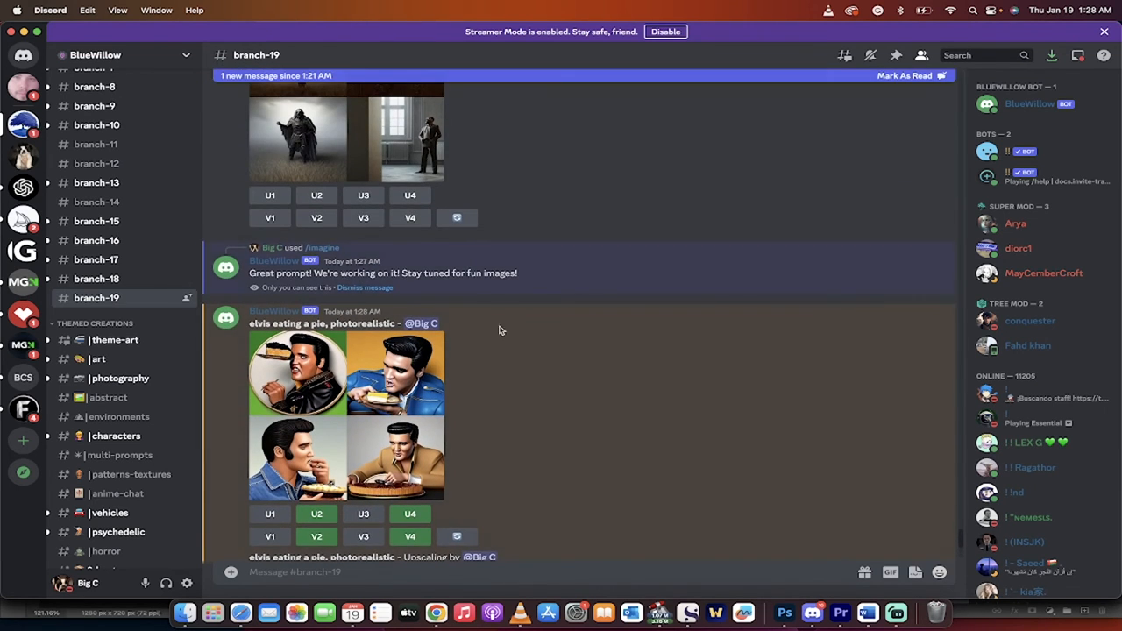
- Scroll down to the upscaled blue-jacket Elvis and the new four-image variations grid
scroll(down, 3)
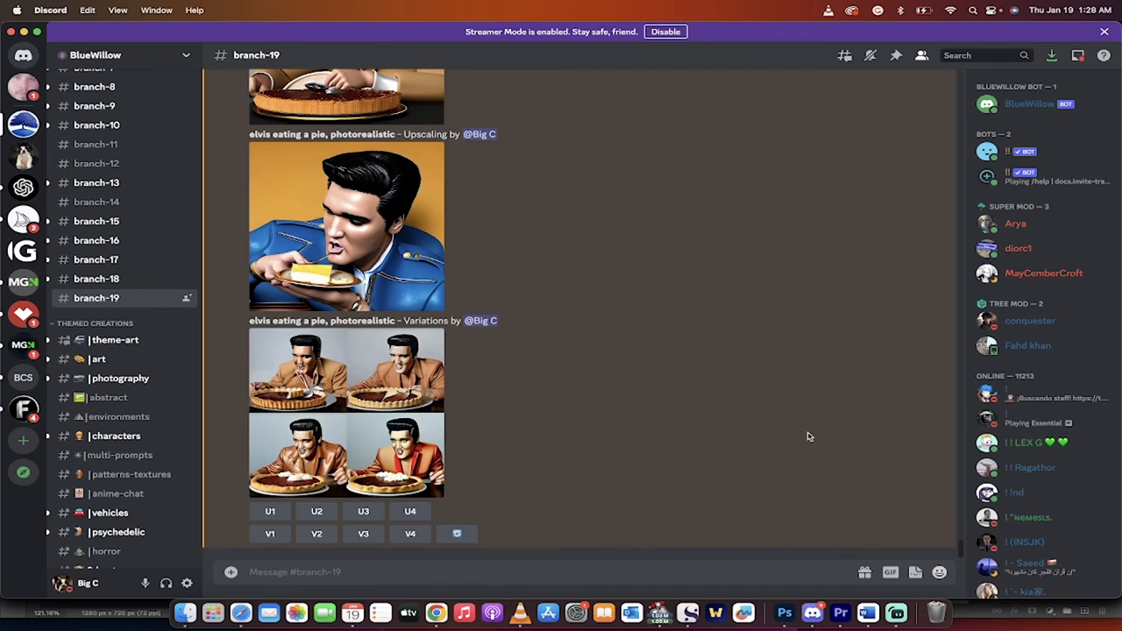
scroll(down, 3)
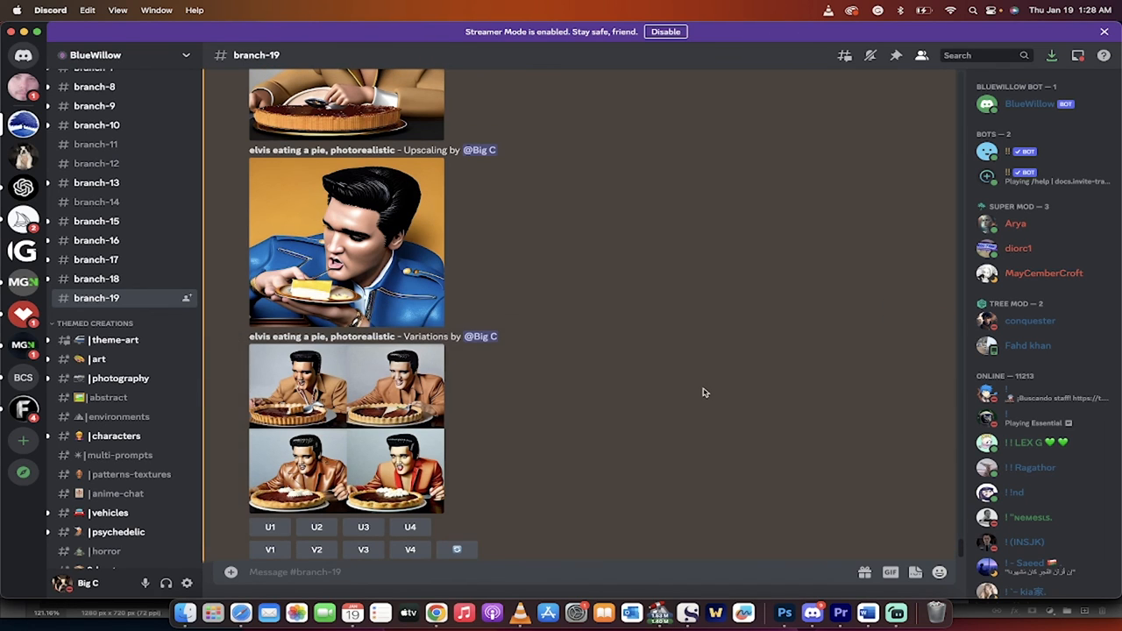